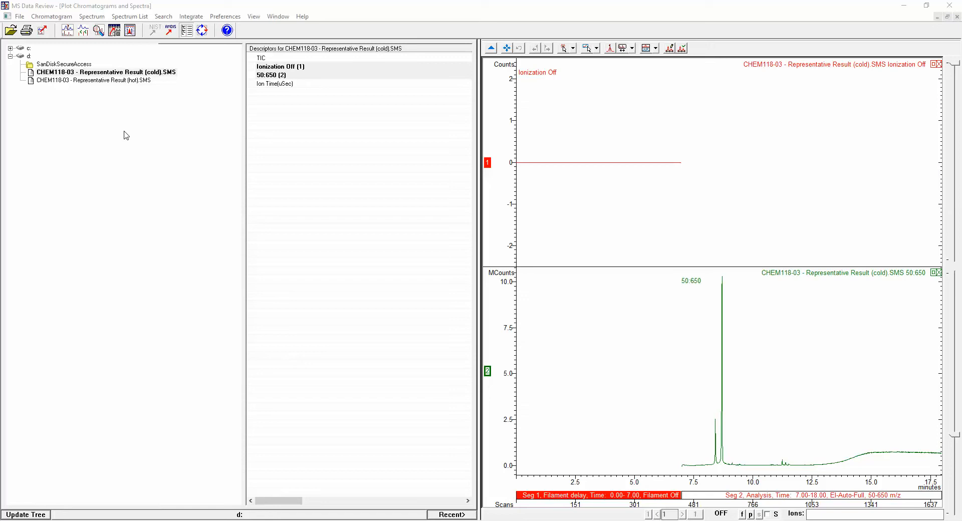
{"action": "mouse_move", "coordinate": [122, 128]}
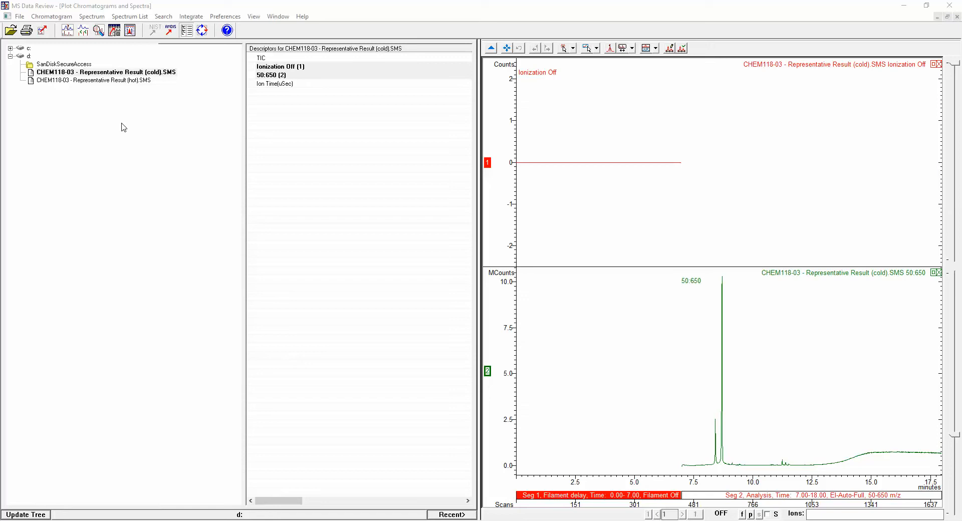
{"action": "mouse_move", "coordinate": [171, 186]}
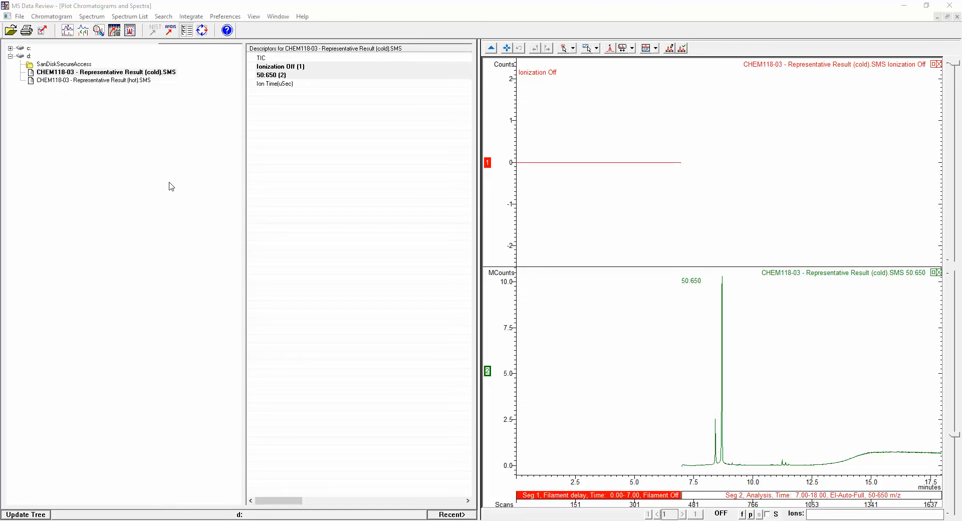
{"action": "mouse_move", "coordinate": [176, 180]}
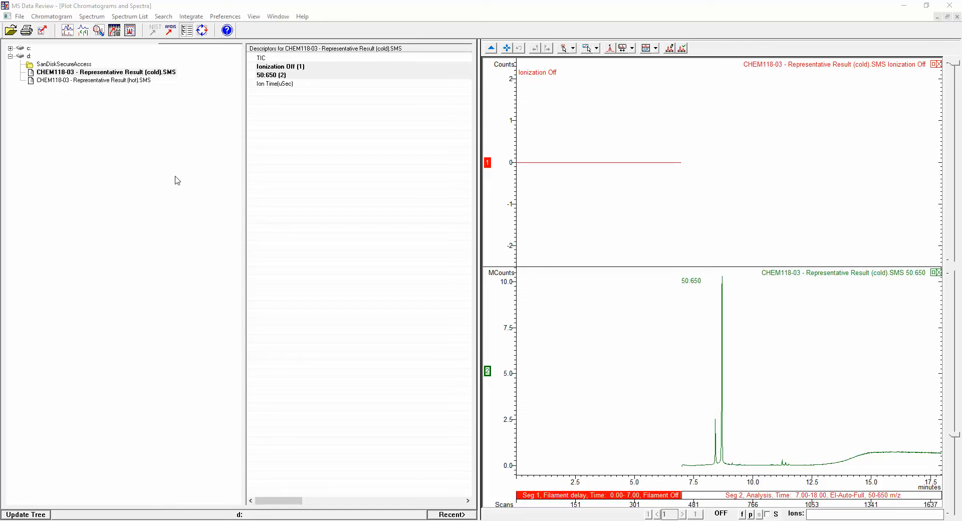
{"action": "mouse_move", "coordinate": [104, 107]}
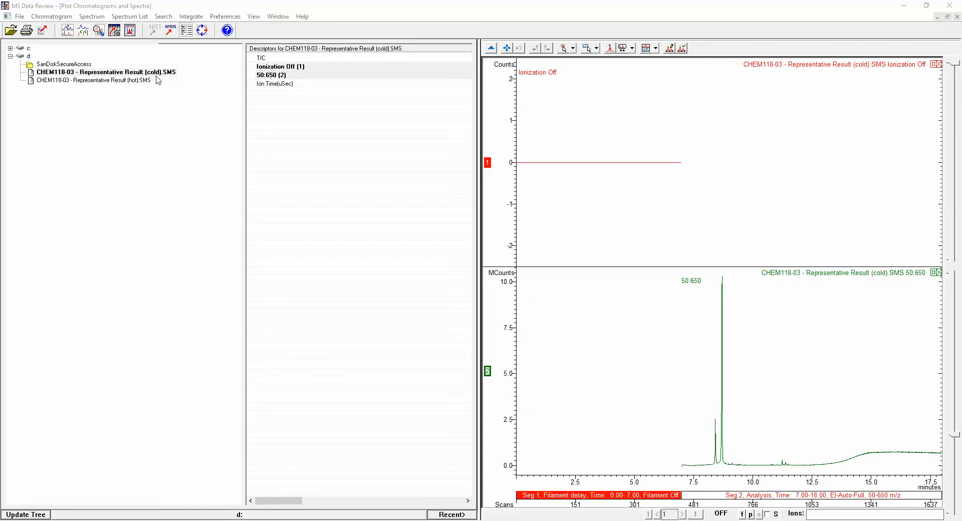
{"action": "mouse_move", "coordinate": [533, 128]}
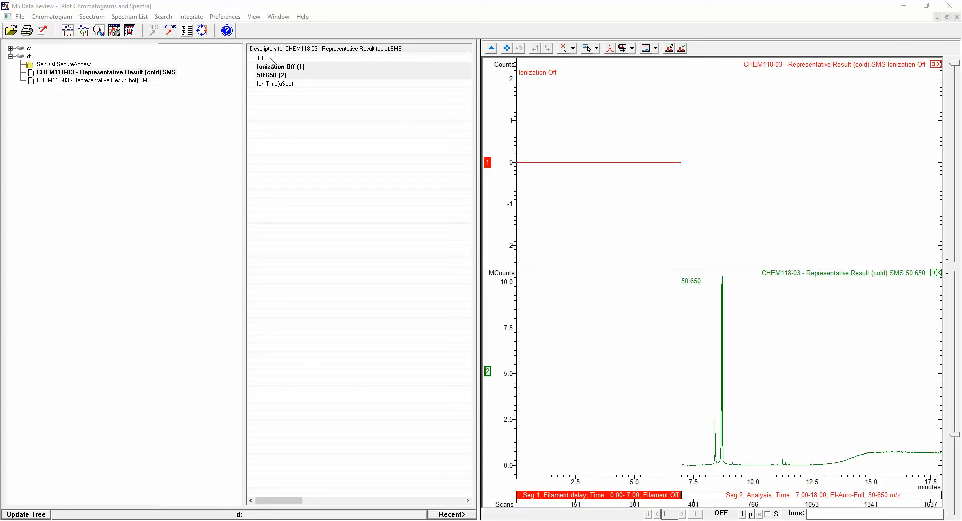
Show the cold run's TIC, compare the hot CHEM118-03 TIC, then return to the cold TIC
{"action": "left_click", "coordinate": [260, 57]}
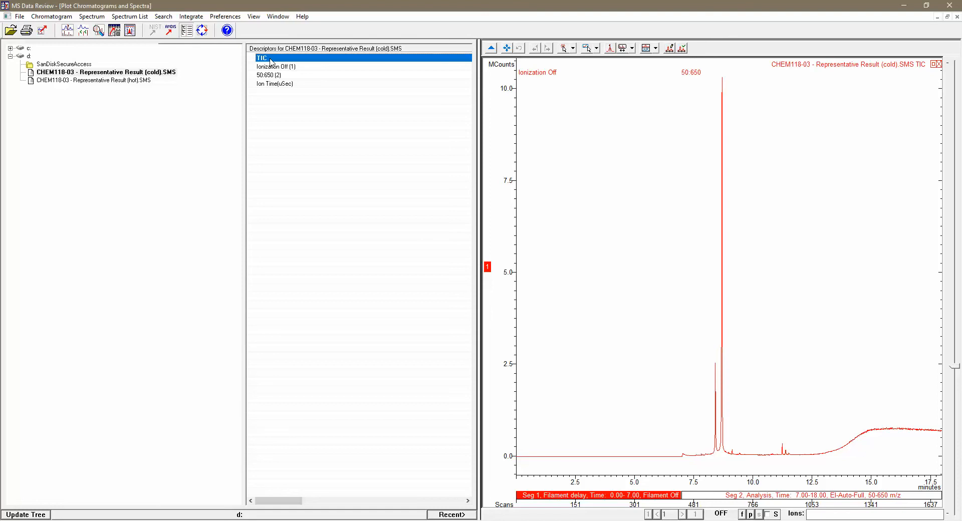
{"action": "mouse_move", "coordinate": [157, 89]}
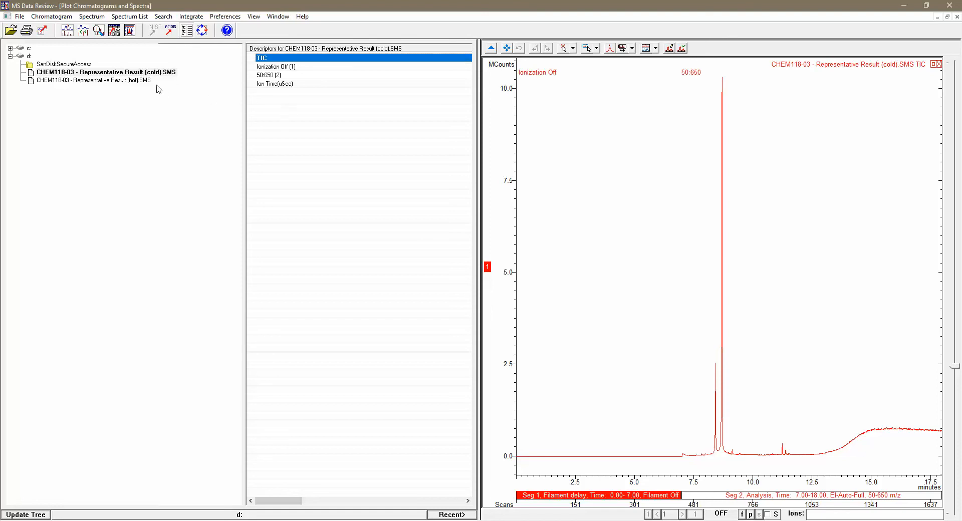
{"action": "mouse_move", "coordinate": [89, 81]}
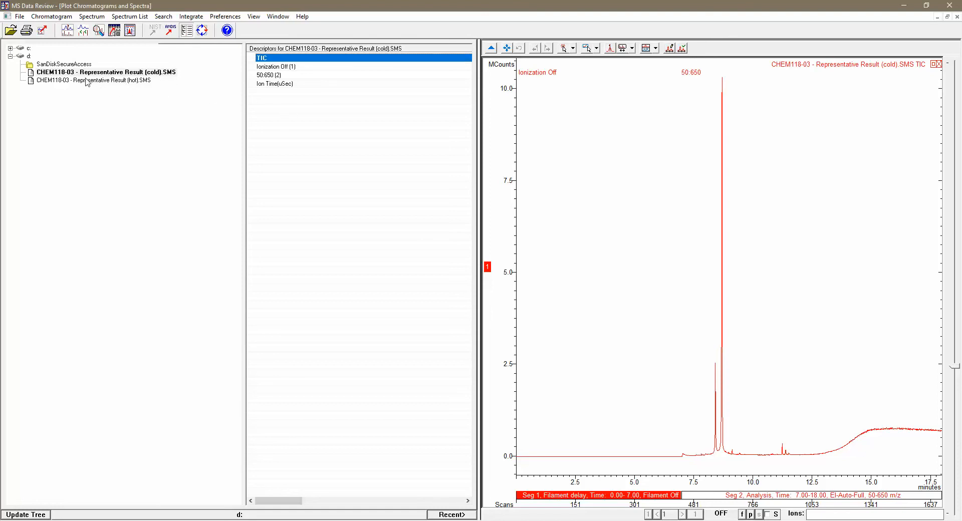
{"action": "mouse_move", "coordinate": [107, 84]}
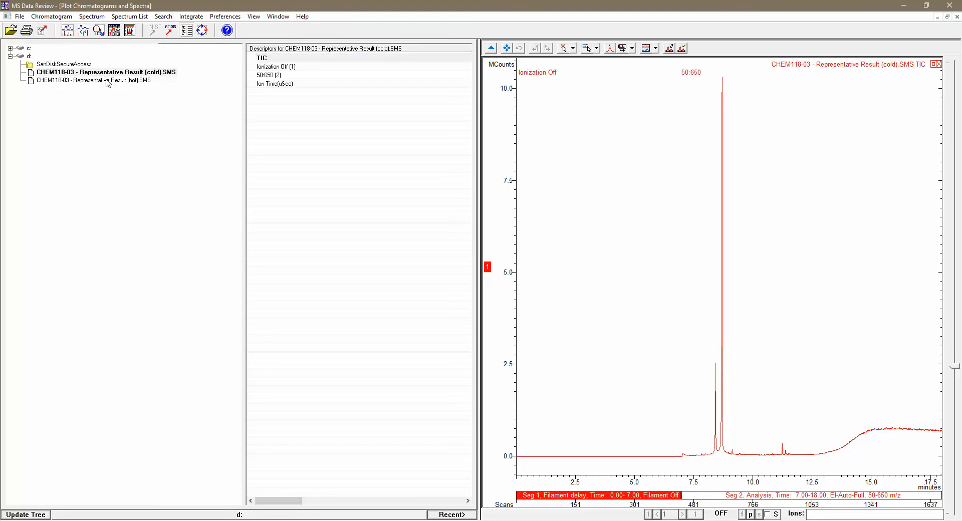
{"action": "left_click", "coordinate": [104, 80]}
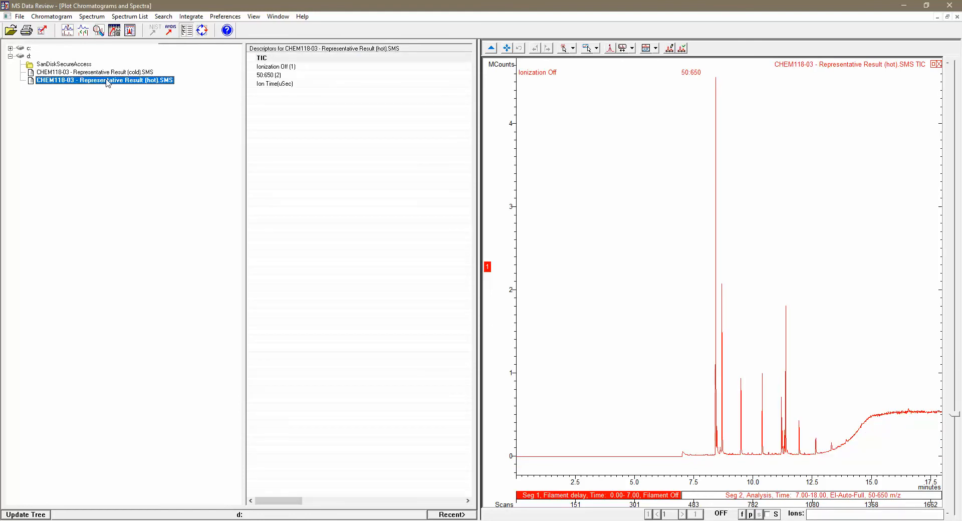
{"action": "left_click", "coordinate": [92, 72]}
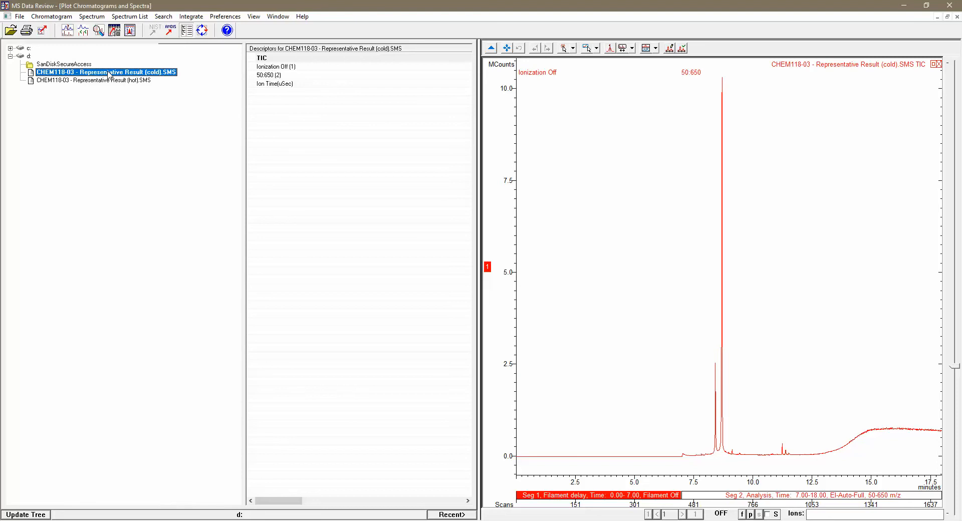
{"action": "mouse_move", "coordinate": [149, 68]}
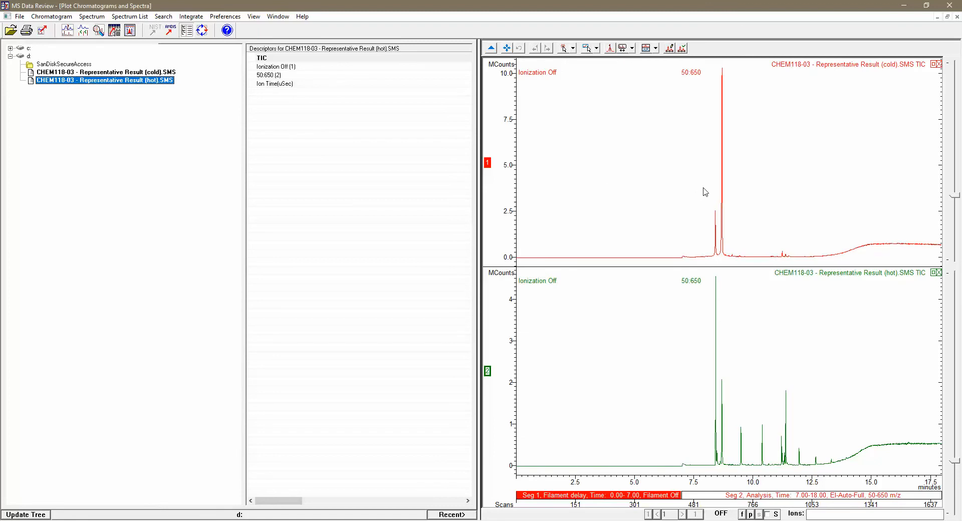
{"action": "mouse_move", "coordinate": [727, 195]}
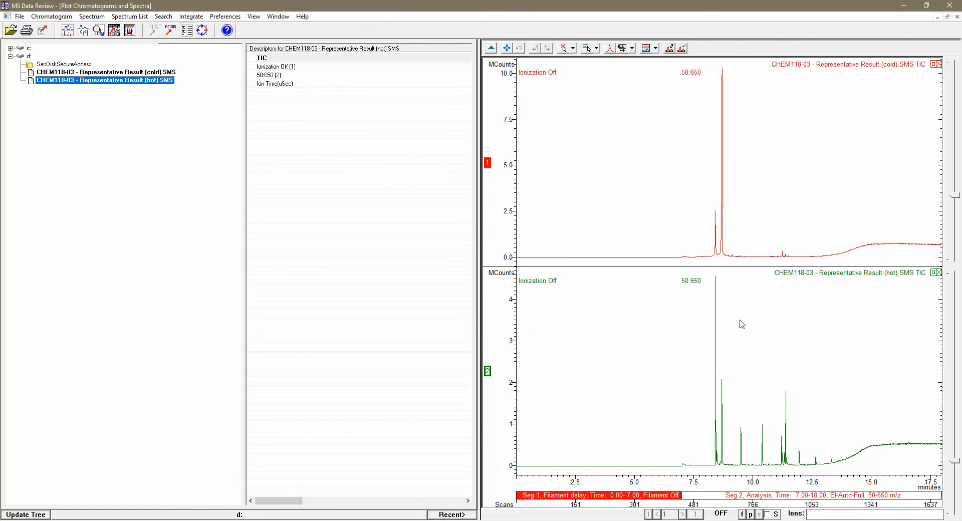
{"action": "mouse_move", "coordinate": [730, 331]}
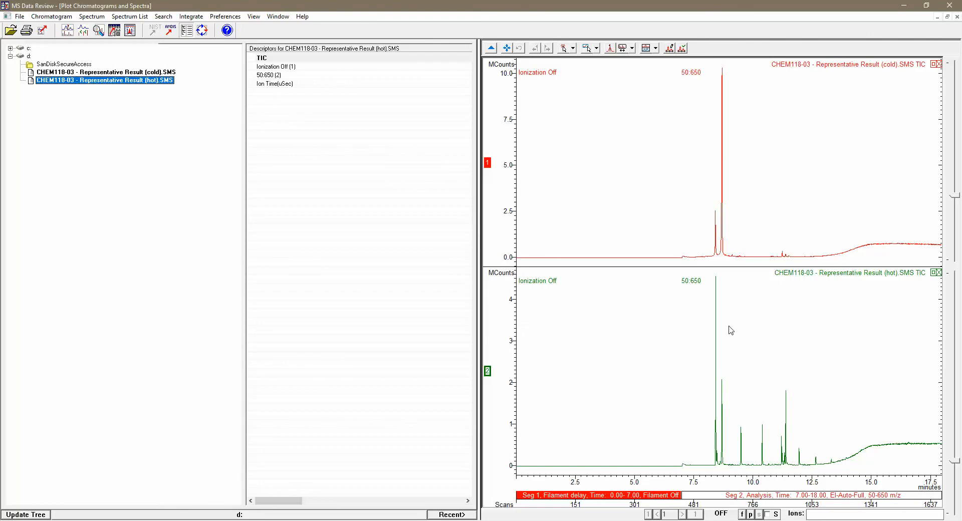
{"action": "mouse_move", "coordinate": [491, 163]}
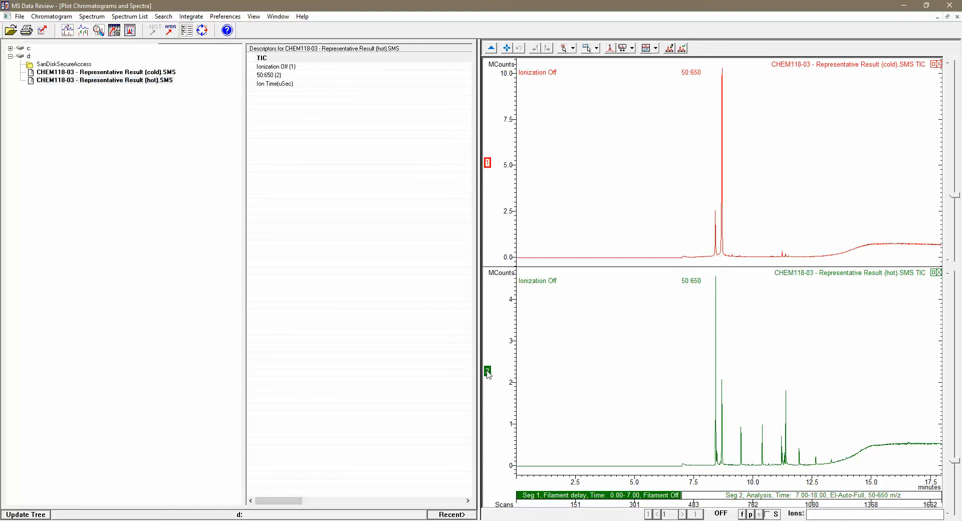
{"action": "mouse_move", "coordinate": [772, 386]}
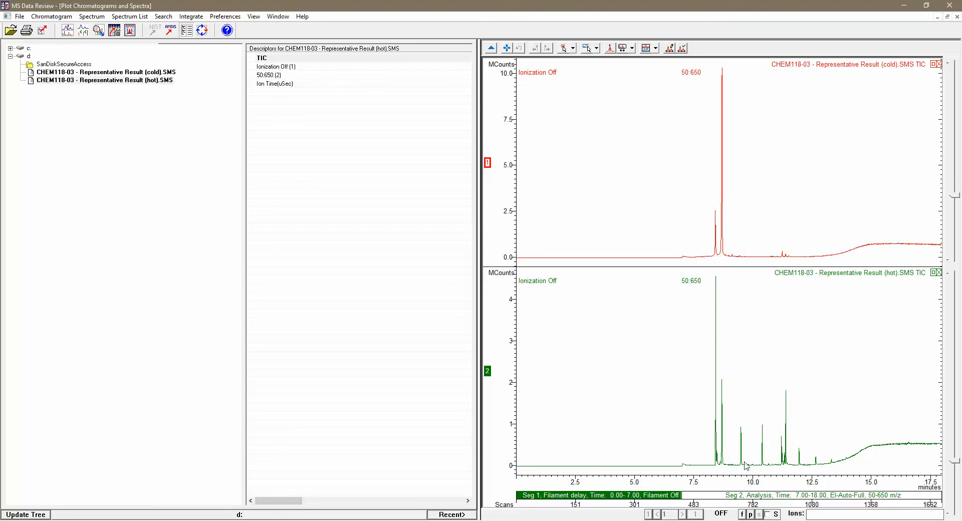
{"action": "mouse_move", "coordinate": [772, 495]}
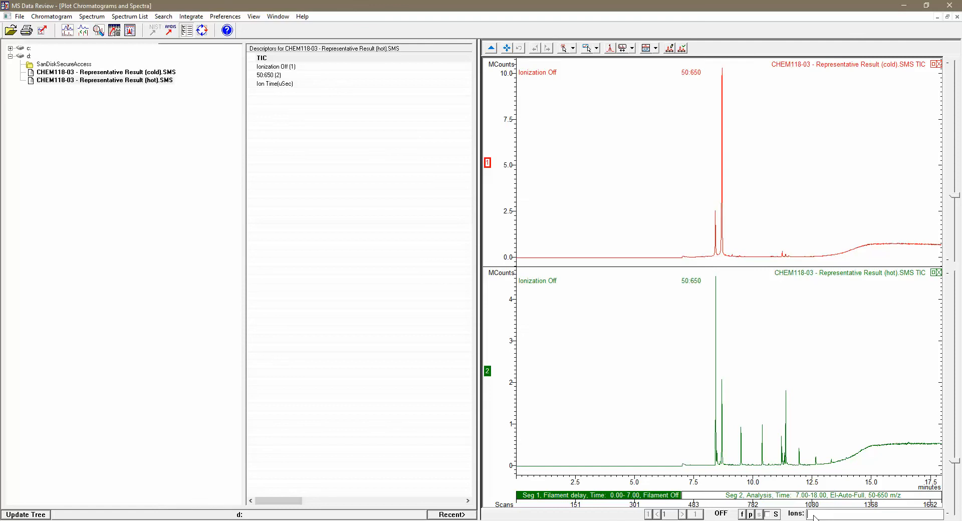
Set the hot plot's Ions box to 66 to show its m/z 66 ion chromatogram
{"action": "type", "text": "66"}
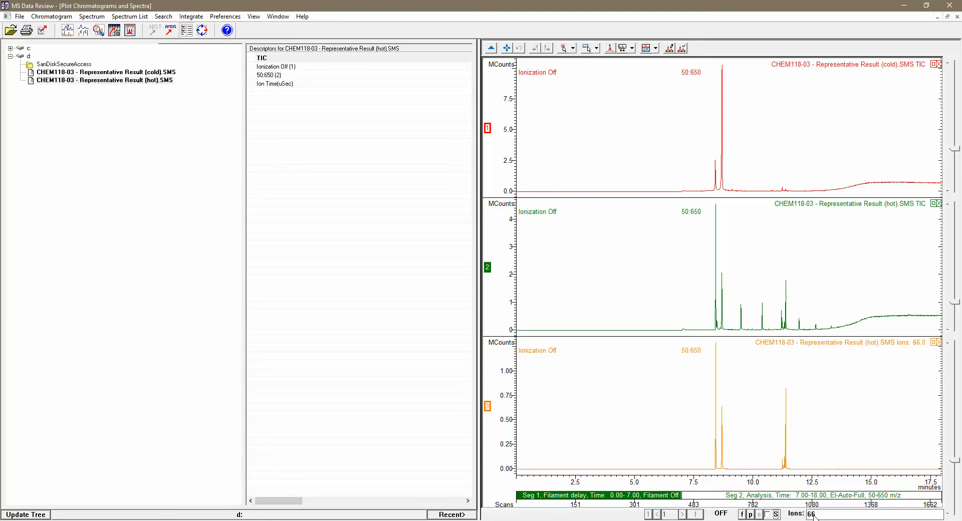
{"action": "mouse_move", "coordinate": [801, 468]}
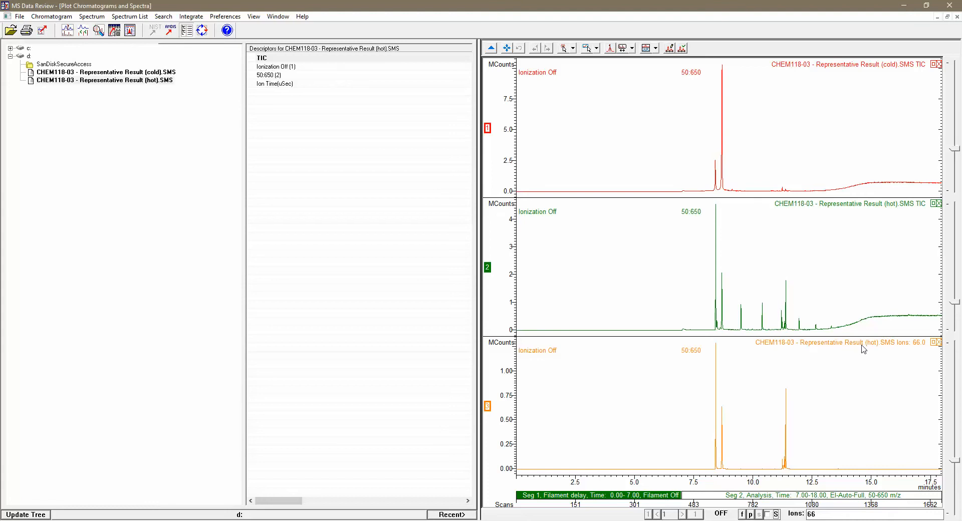
{"action": "mouse_move", "coordinate": [927, 343]}
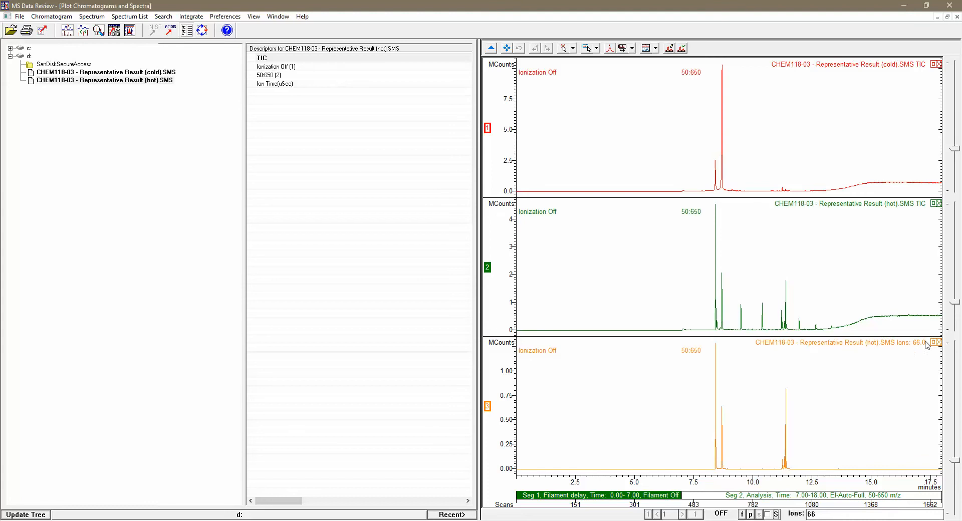
{"action": "mouse_move", "coordinate": [947, 261]}
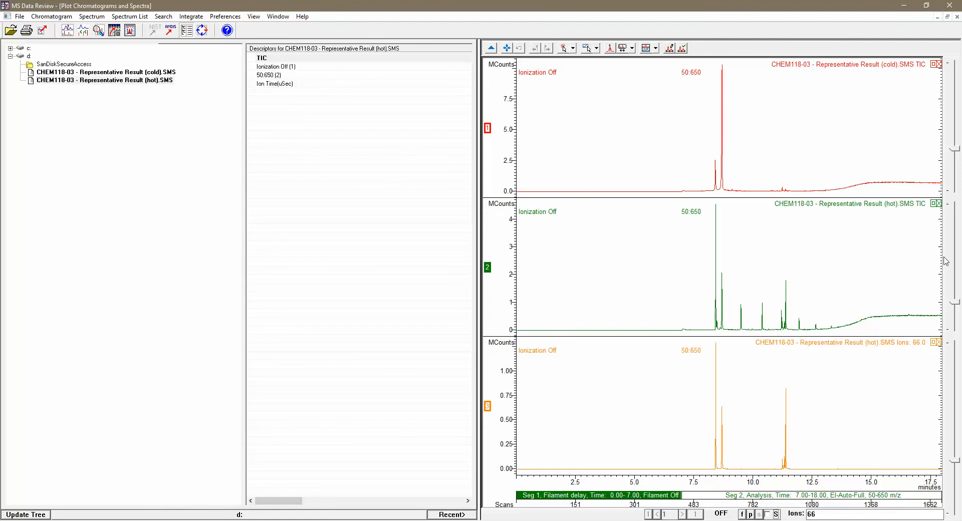
{"action": "mouse_move", "coordinate": [918, 216]}
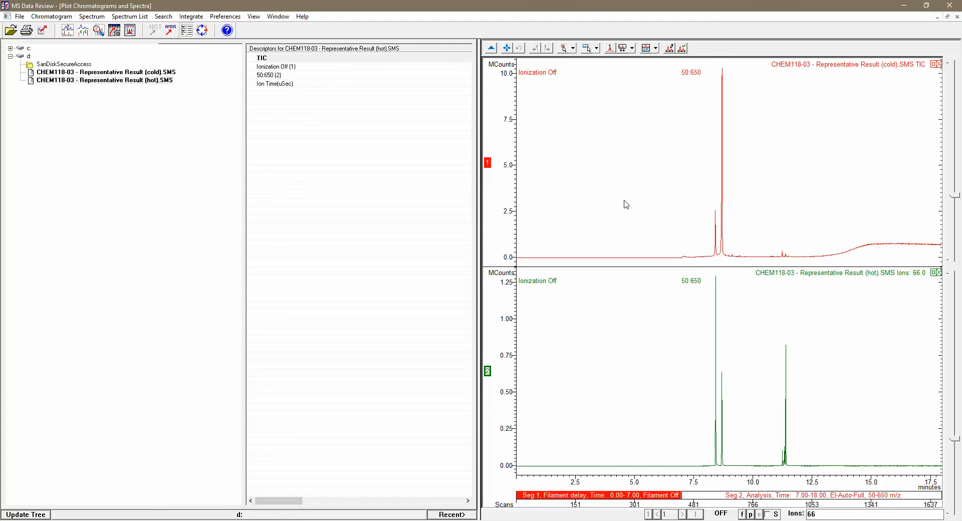
{"action": "mouse_move", "coordinate": [689, 416]}
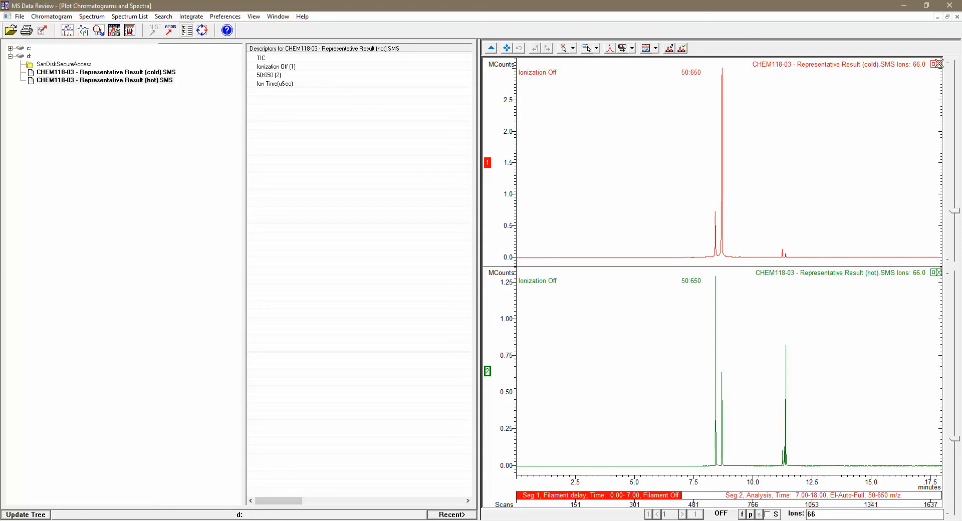
{"action": "mouse_move", "coordinate": [743, 198]}
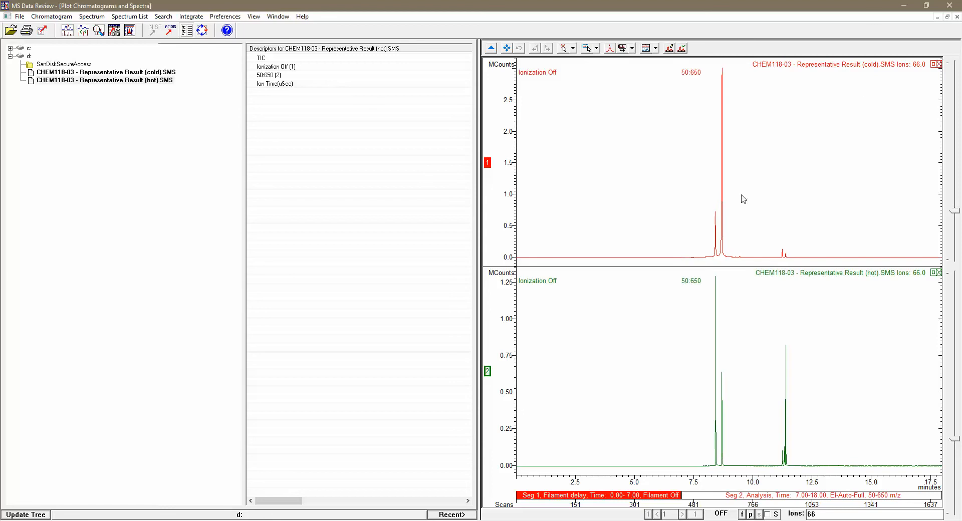
{"action": "mouse_move", "coordinate": [736, 221]}
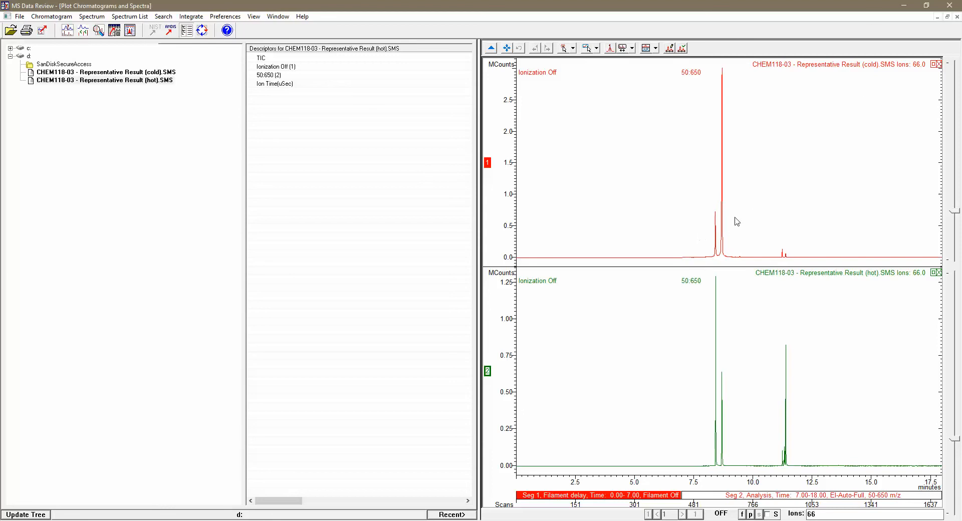
{"action": "mouse_move", "coordinate": [729, 214]}
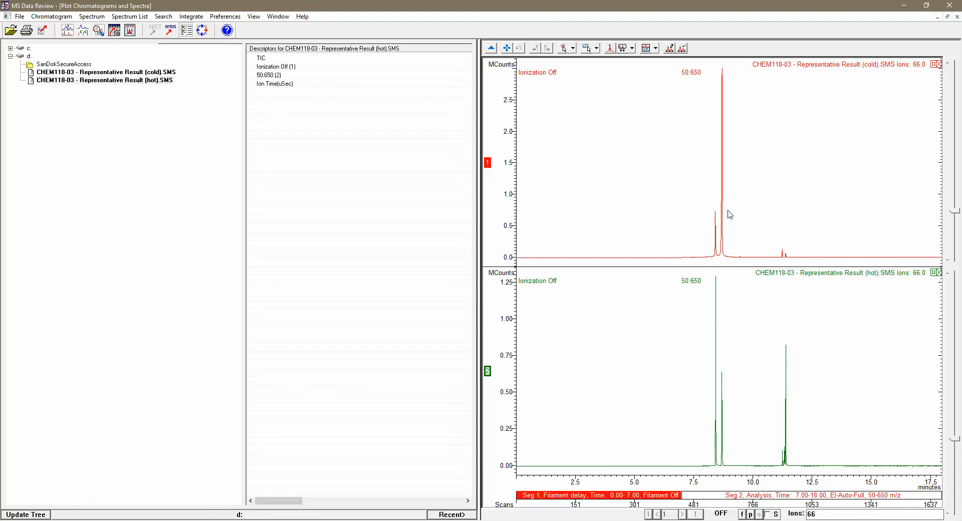
{"action": "mouse_move", "coordinate": [738, 239]}
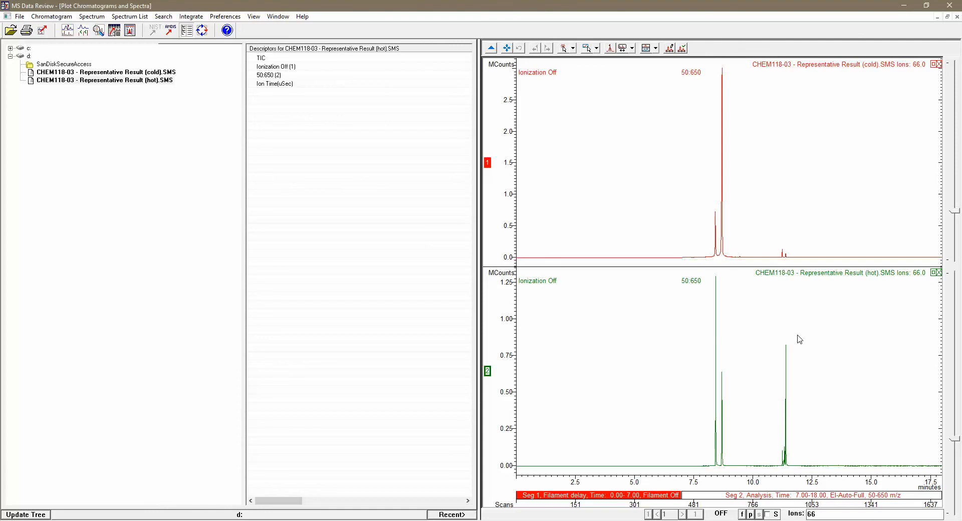
{"action": "mouse_move", "coordinate": [782, 333]}
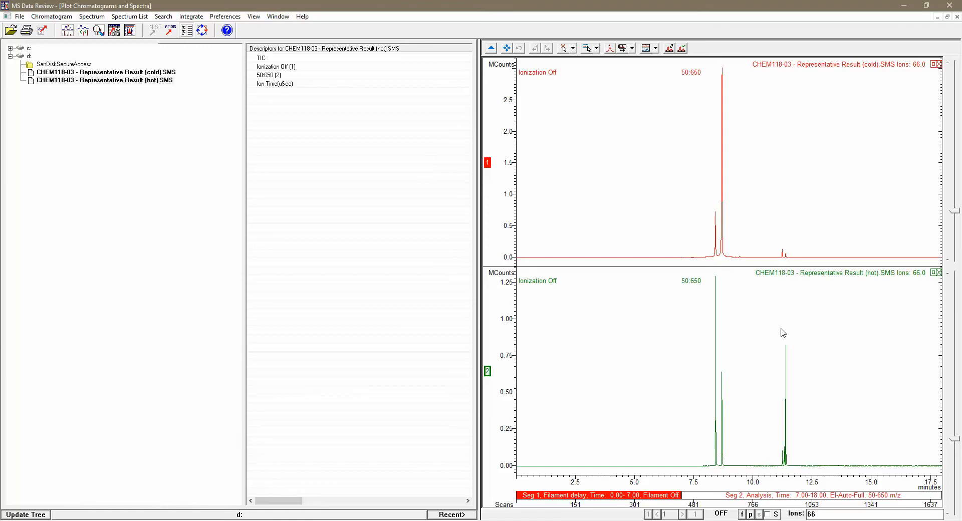
Switch the chromatogram tool to Zoom Chromatogram and zoom both m/z 66 traces to about 7.8–9.8 minutes
{"action": "left_click", "coordinate": [595, 48]}
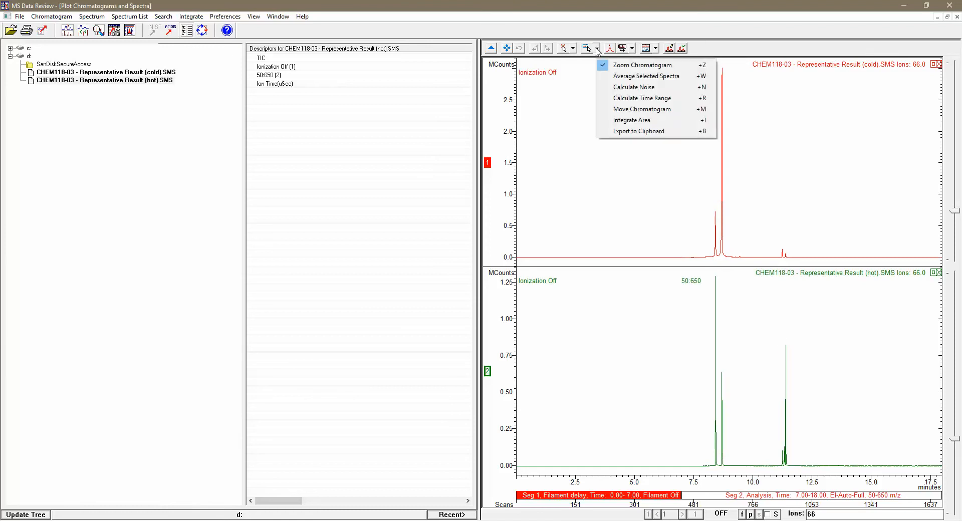
{"action": "mouse_move", "coordinate": [644, 65]}
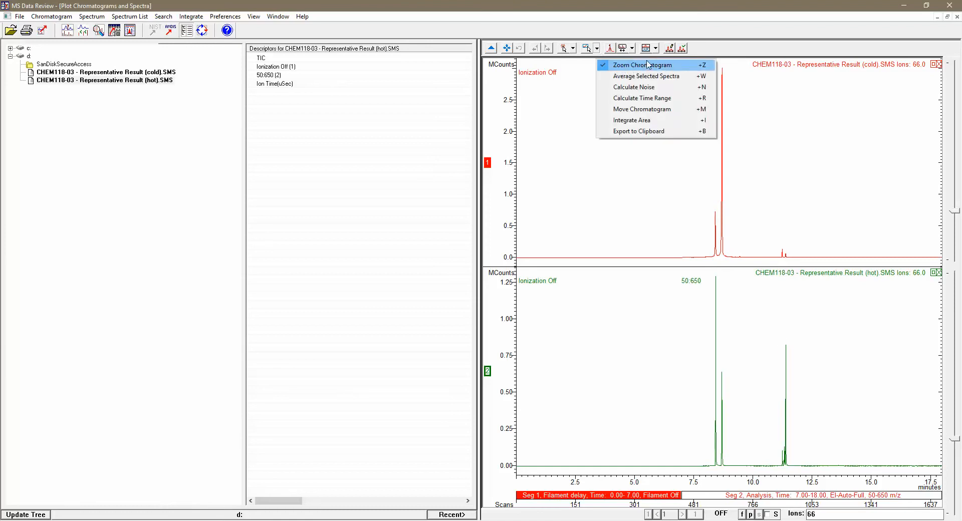
{"action": "left_click", "coordinate": [642, 65]}
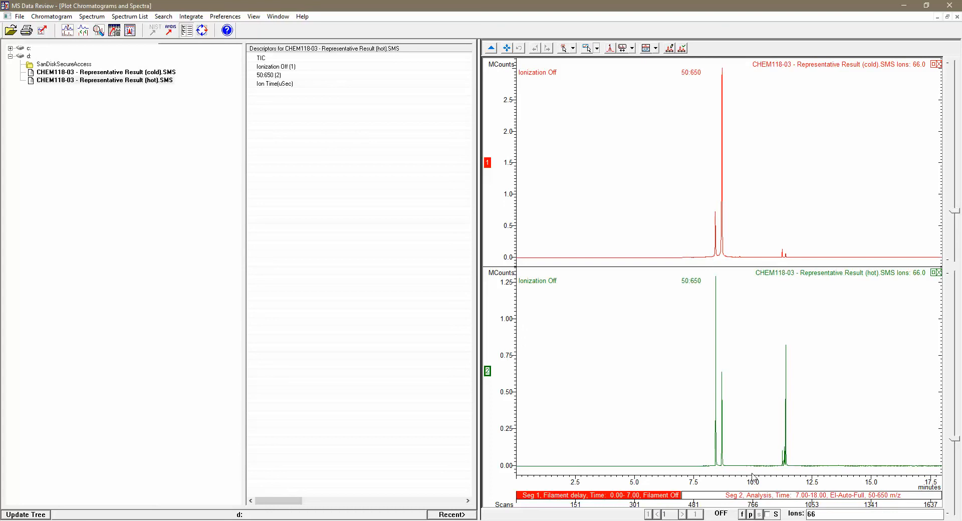
{"action": "left_click_drag", "start_coordinate": [711, 364], "coordinate": [753, 470]}
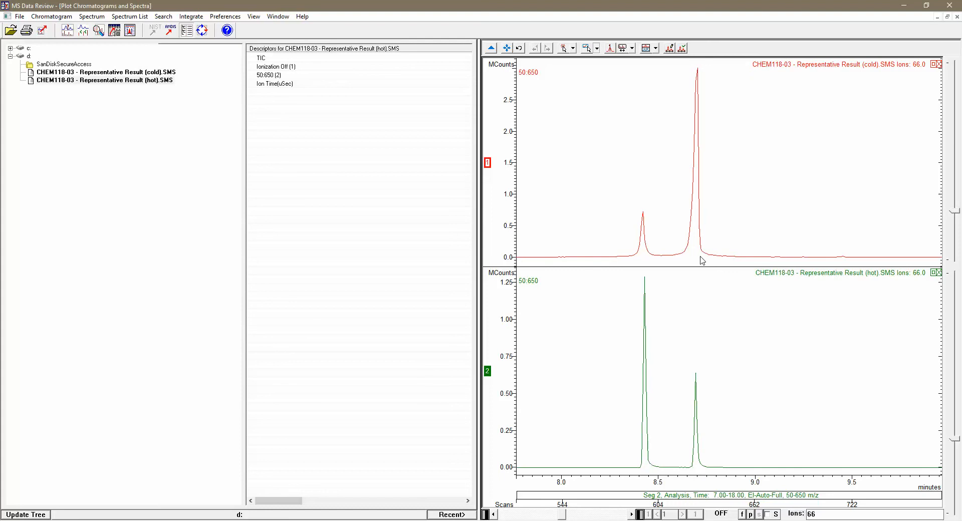
Switch the chromatogram tool to Integrate Area for peak integration
{"action": "left_click", "coordinate": [595, 48]}
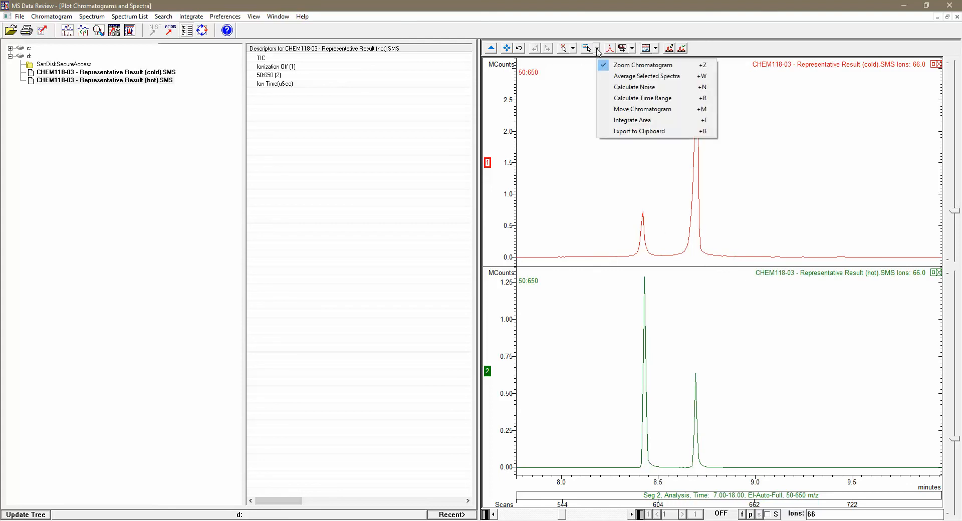
{"action": "mouse_move", "coordinate": [633, 120]}
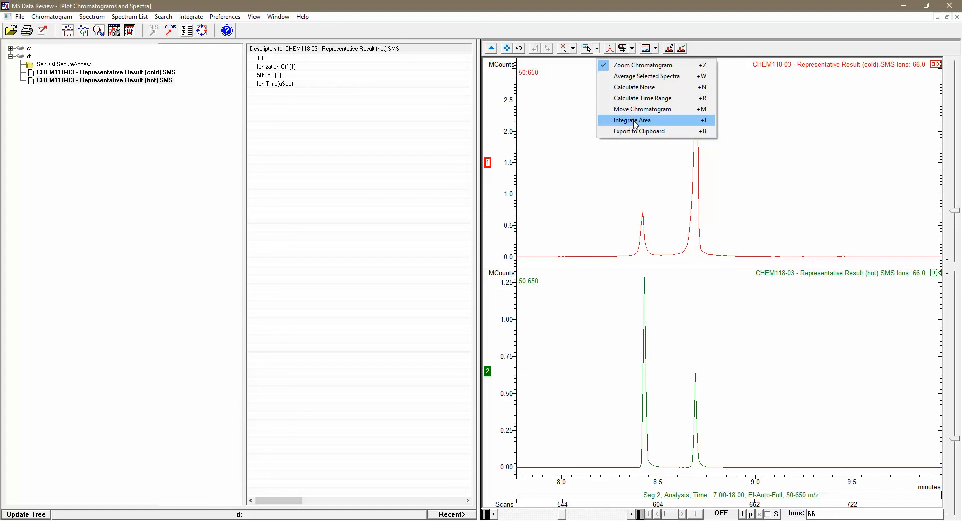
{"action": "left_click", "coordinate": [630, 119]}
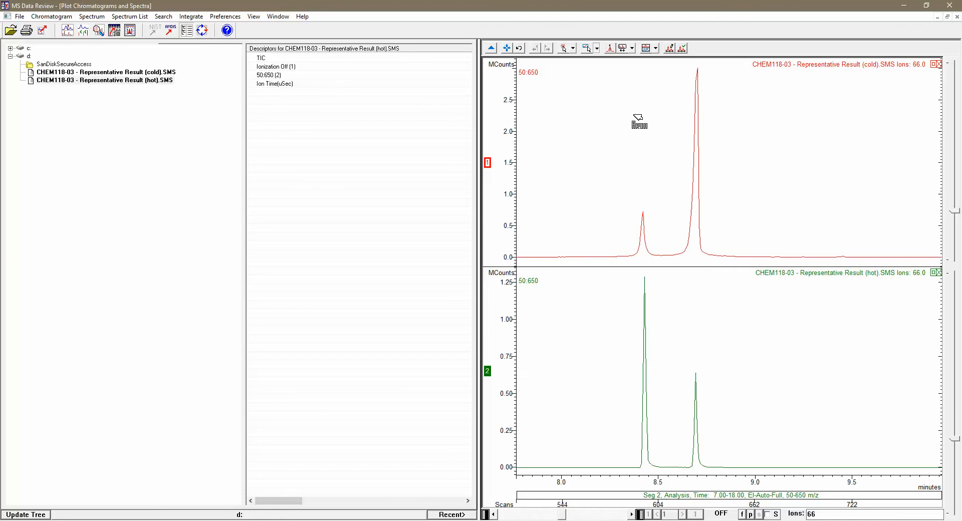
{"action": "mouse_move", "coordinate": [625, 258]}
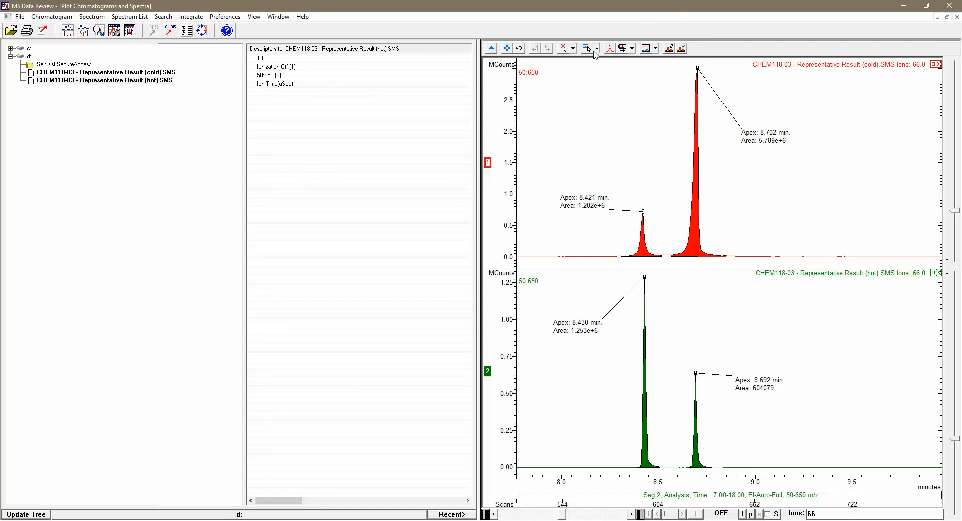
{"action": "mouse_move", "coordinate": [616, 68]}
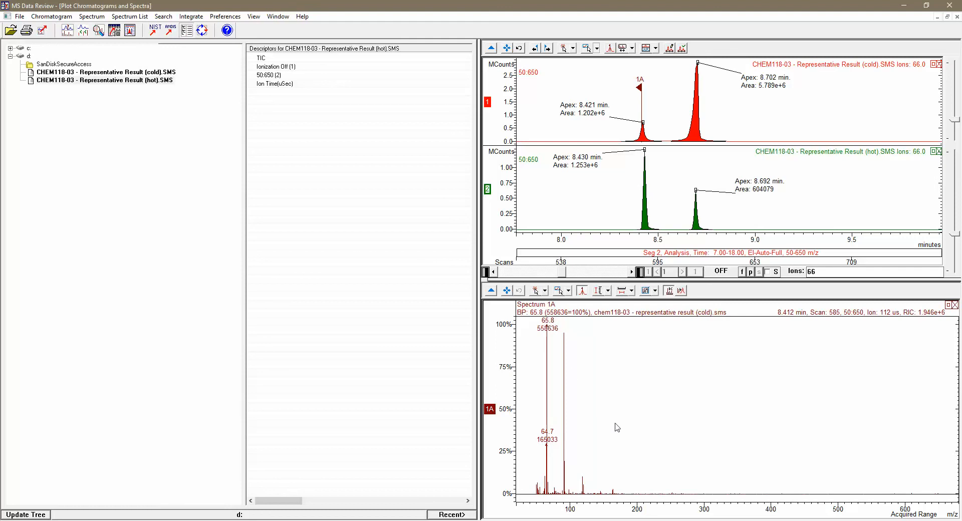
Zoom Spectrum 1A in on its higher-mass ions
{"action": "left_click_drag", "start_coordinate": [591, 480], "coordinate": [632, 500]}
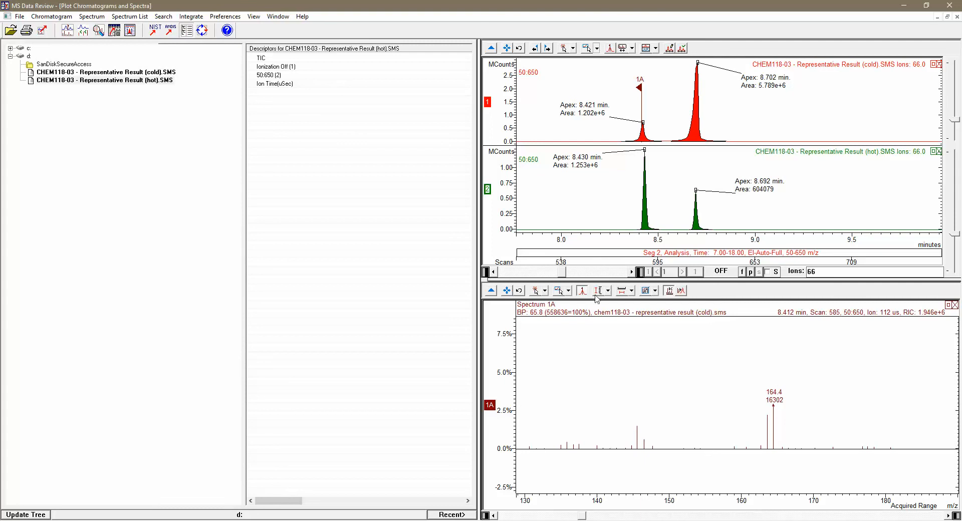
{"action": "mouse_move", "coordinate": [506, 295]}
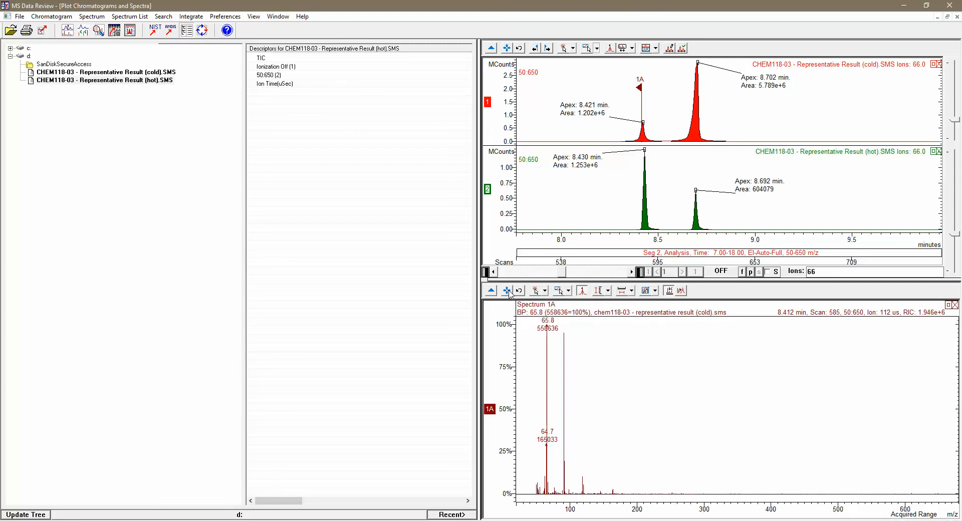
{"action": "mouse_move", "coordinate": [532, 286]}
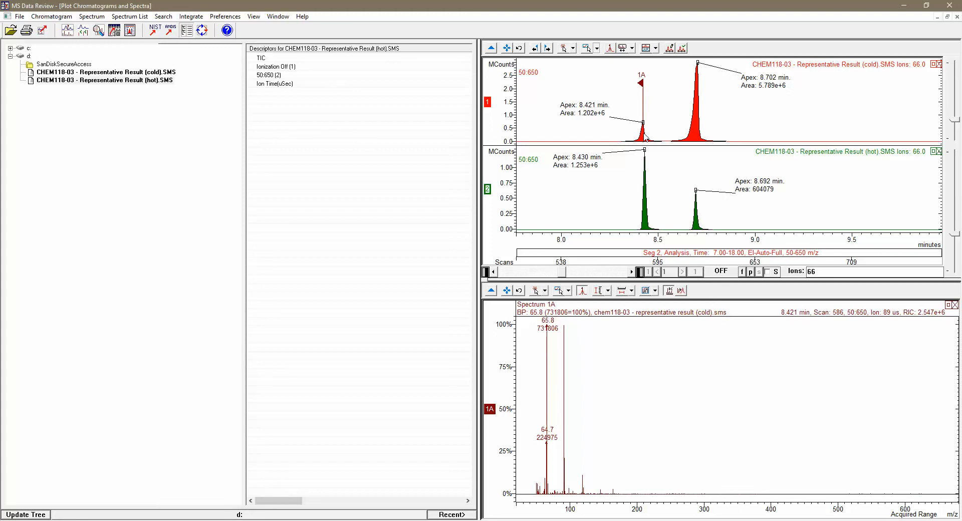
{"action": "mouse_move", "coordinate": [699, 108]}
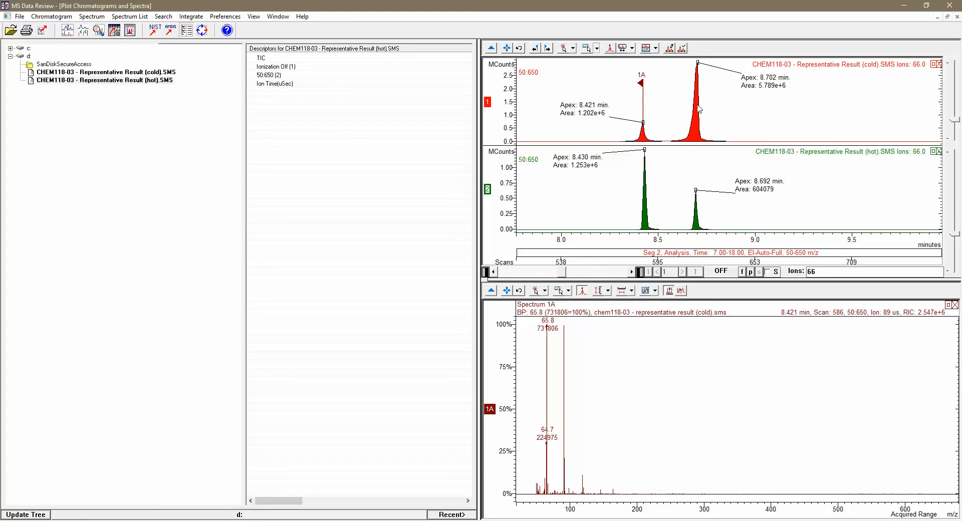
Flag the second cold and second hot m/z 66 peak apexes to add their mass spectra
{"action": "left_click", "coordinate": [696, 63]}
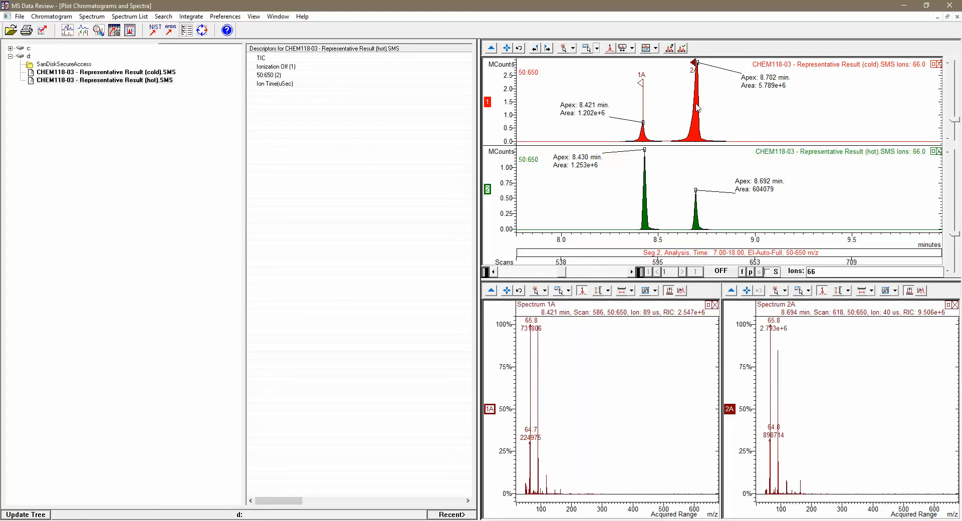
{"action": "mouse_move", "coordinate": [645, 192]}
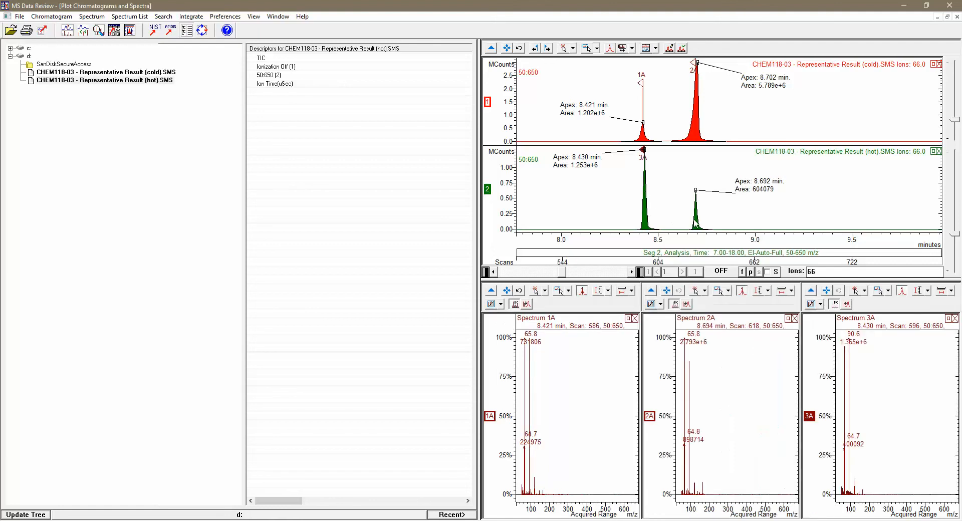
{"action": "left_click", "coordinate": [695, 209]}
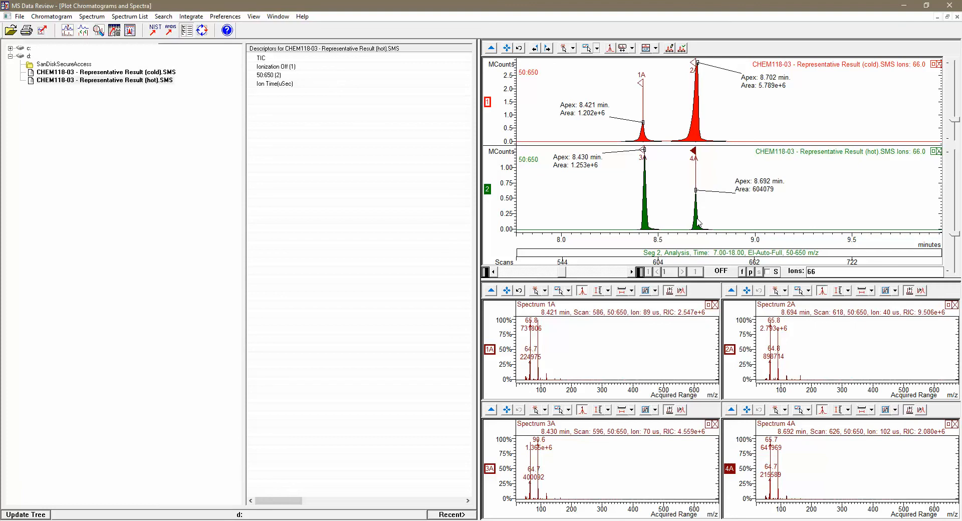
{"action": "mouse_move", "coordinate": [624, 358]}
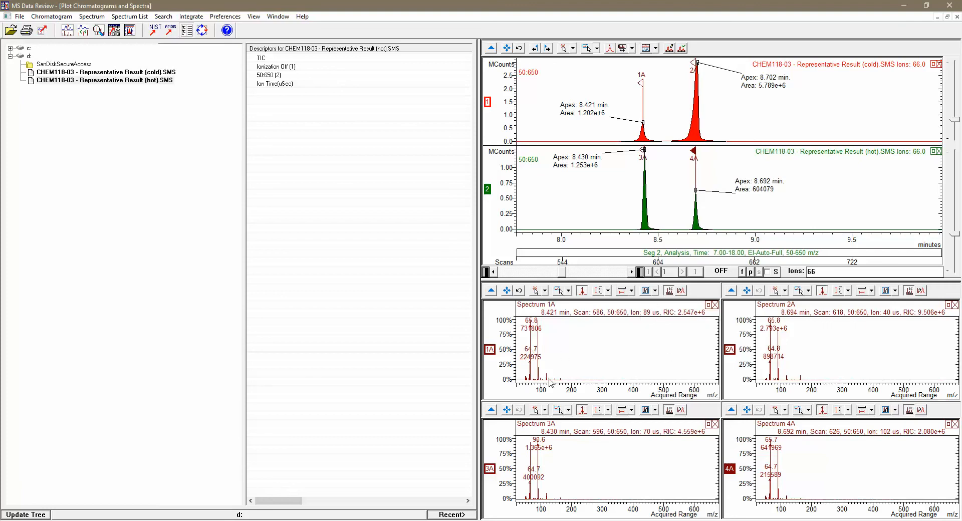
{"action": "mouse_move", "coordinate": [567, 384]}
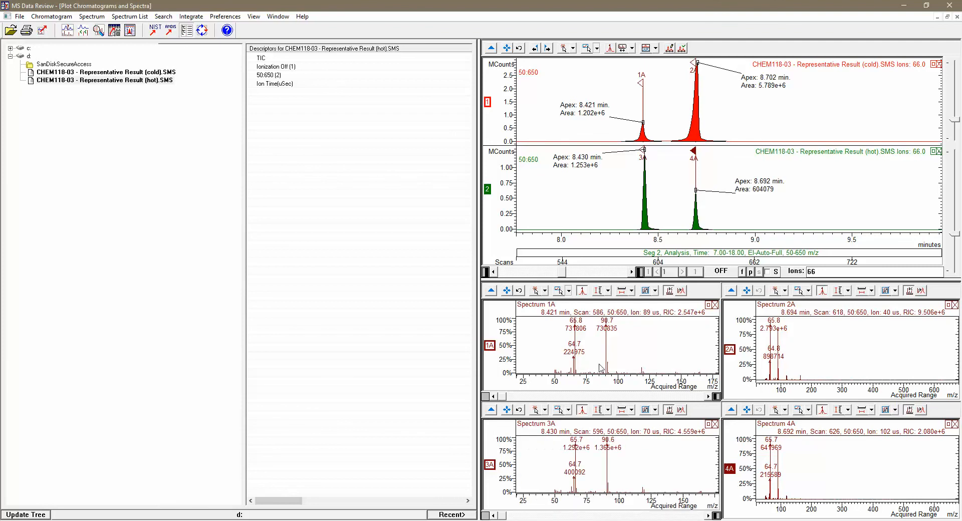
{"action": "mouse_move", "coordinate": [807, 387]}
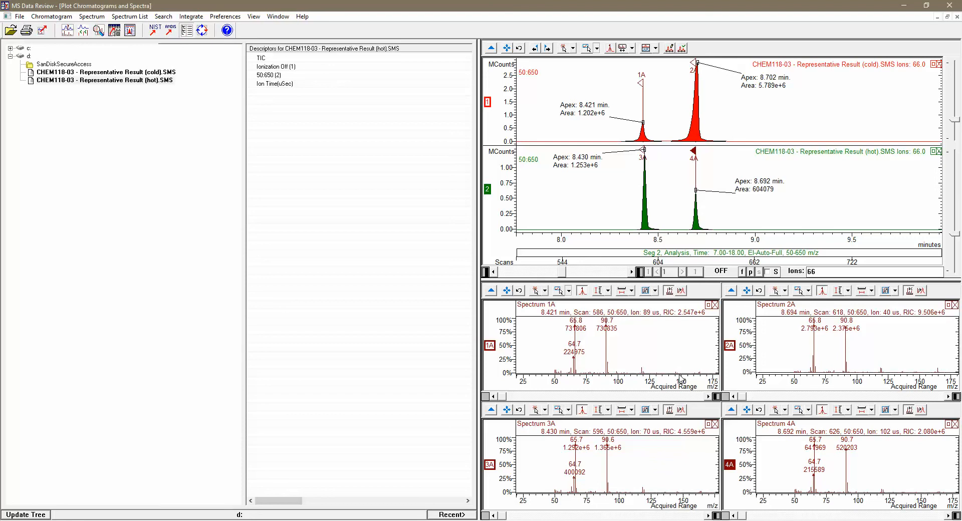
{"action": "mouse_move", "coordinate": [688, 377]}
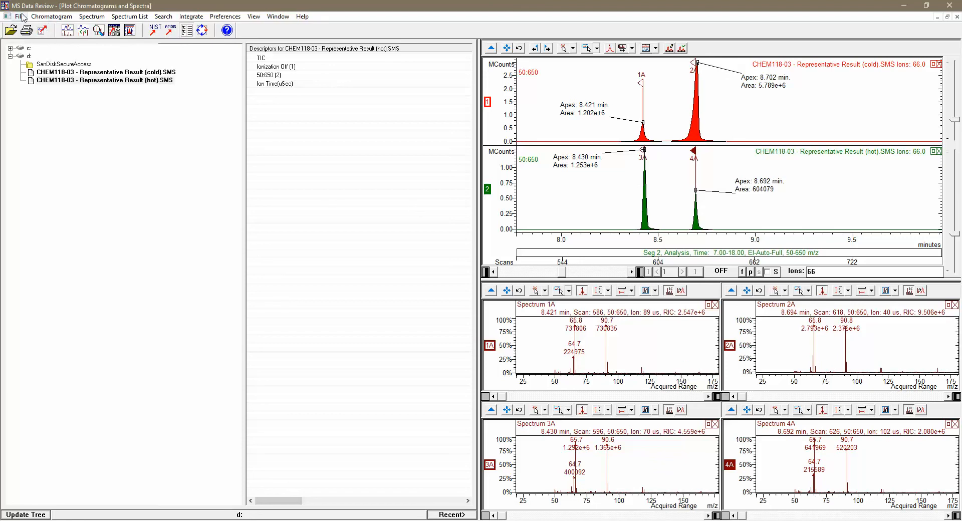
Choose Adobe PDF as the printer in Printer Setup
{"action": "left_click", "coordinate": [19, 16]}
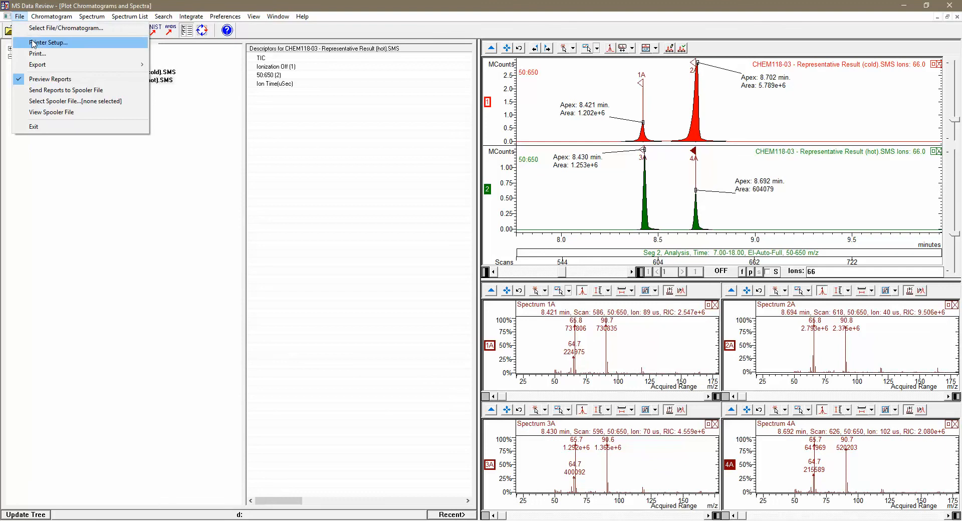
{"action": "left_click", "coordinate": [37, 55]}
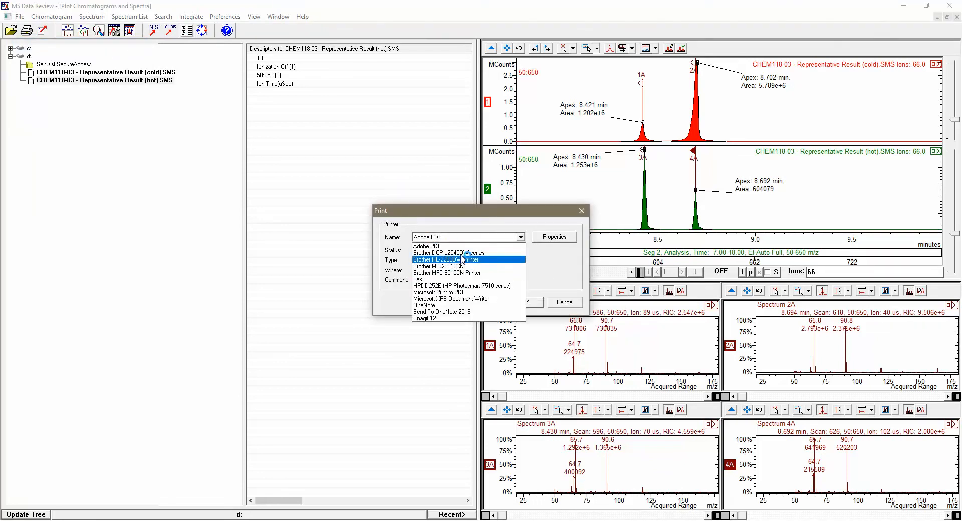
{"action": "left_click", "coordinate": [427, 247]}
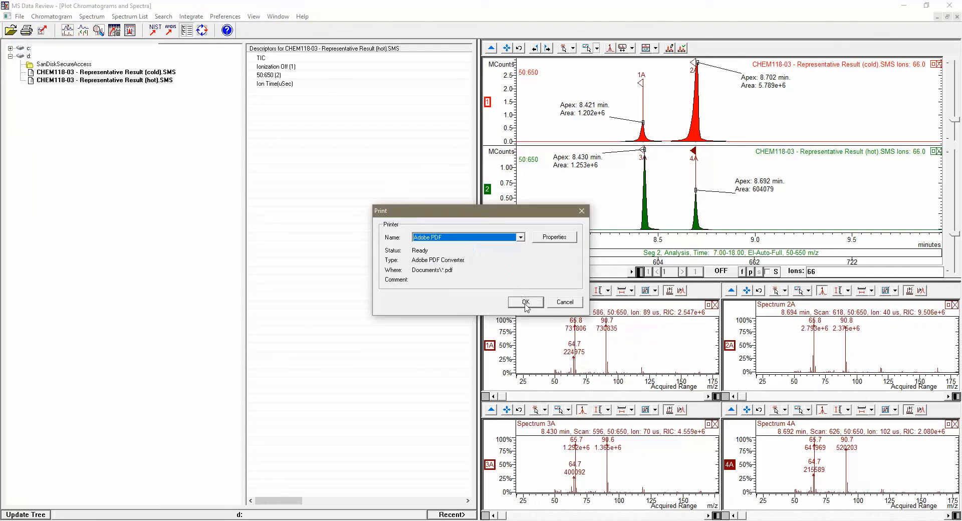
{"action": "left_click", "coordinate": [524, 302]}
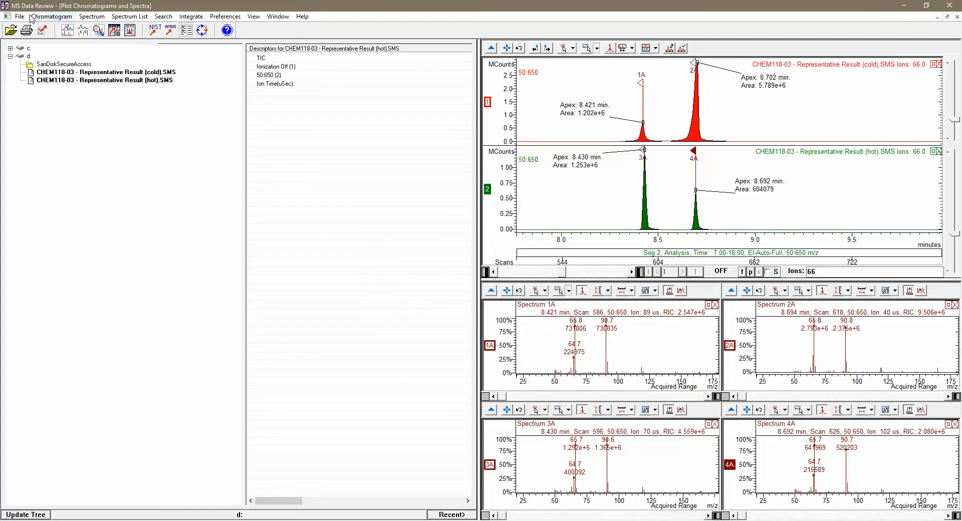
Print all chromatogram and spectrum plots stacked vertically and preview the report
{"action": "left_click", "coordinate": [20, 16]}
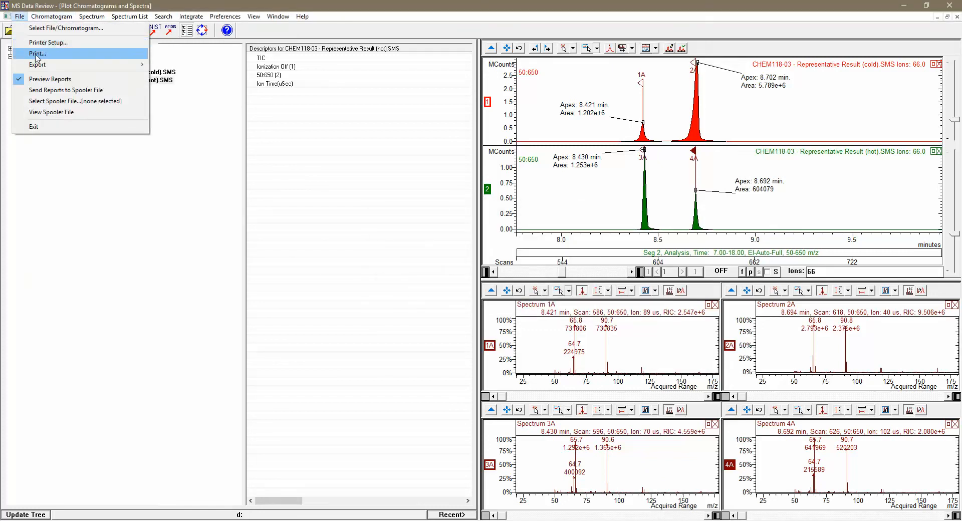
{"action": "left_click", "coordinate": [37, 53]}
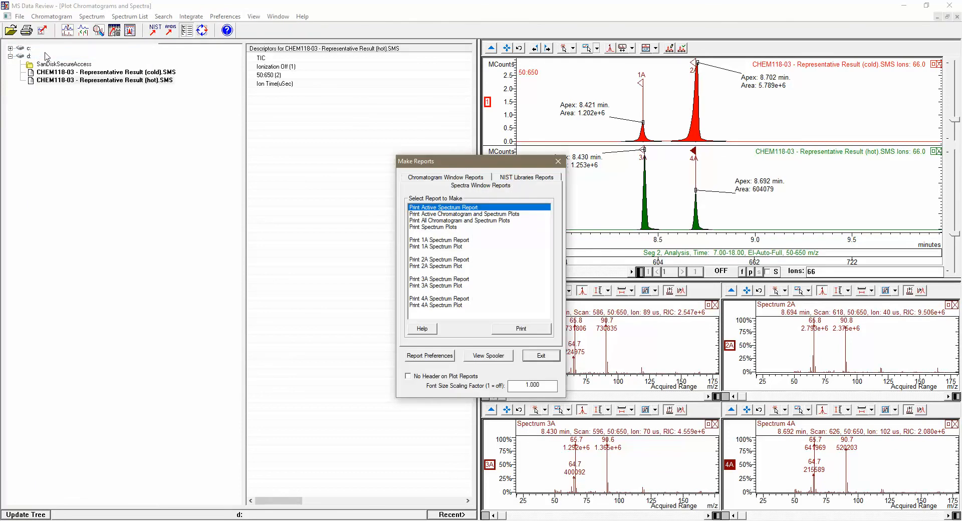
{"action": "mouse_move", "coordinate": [55, 66]}
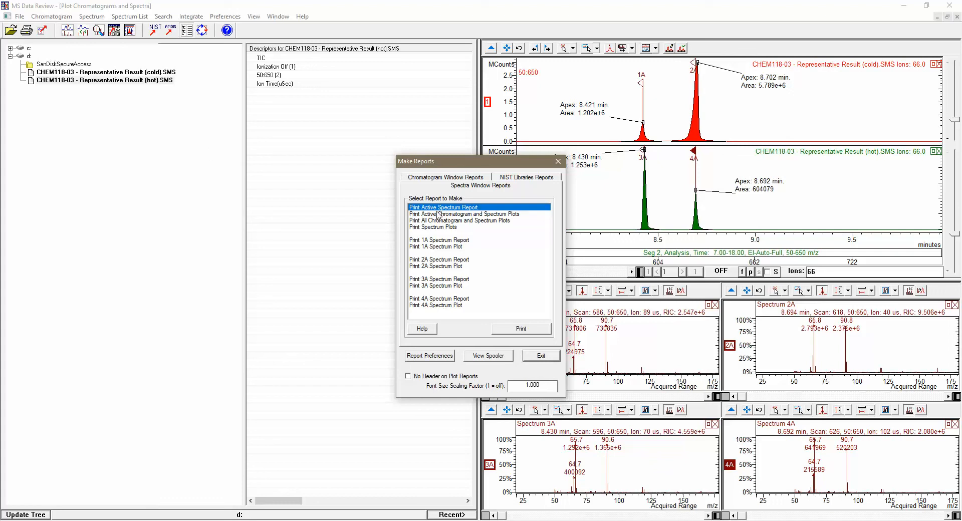
{"action": "left_click", "coordinate": [459, 221]}
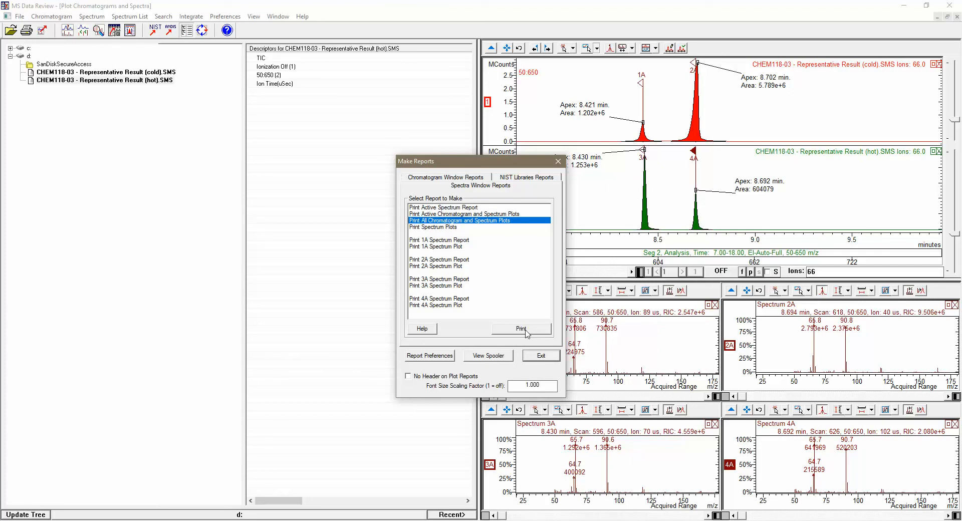
{"action": "left_click", "coordinate": [520, 329]}
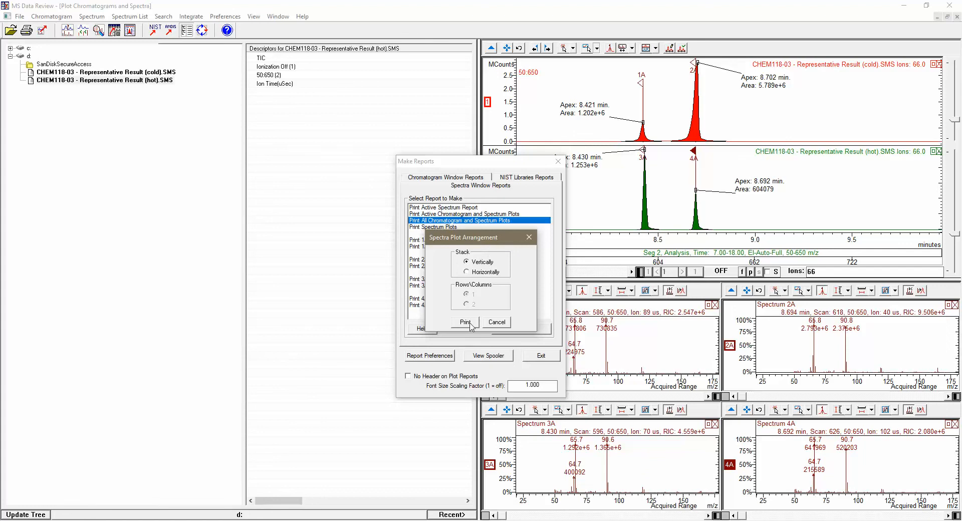
{"action": "left_click", "coordinate": [463, 323]}
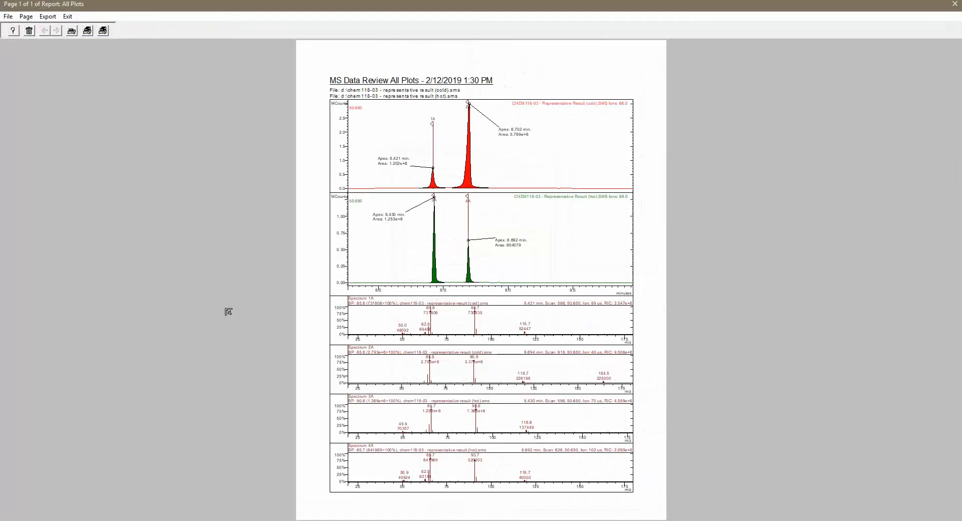